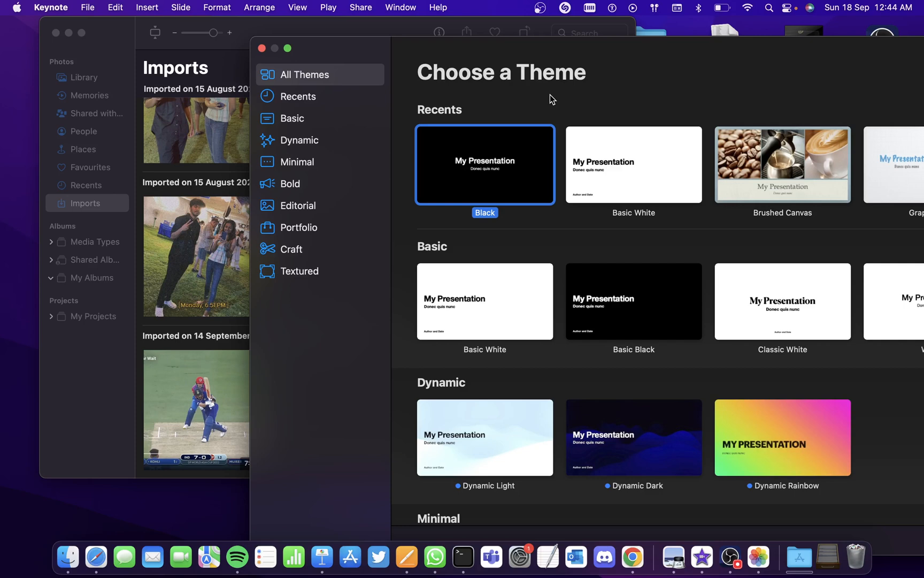
mouse_move(610, 62)
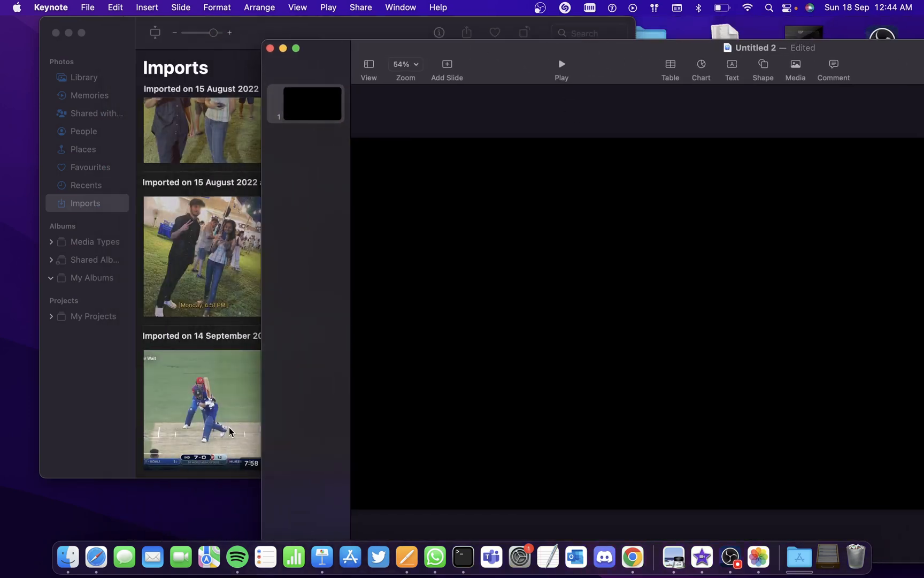
- Drag the cricket video from Photos onto the slide, accept the playback warning, and position it
click(203, 409)
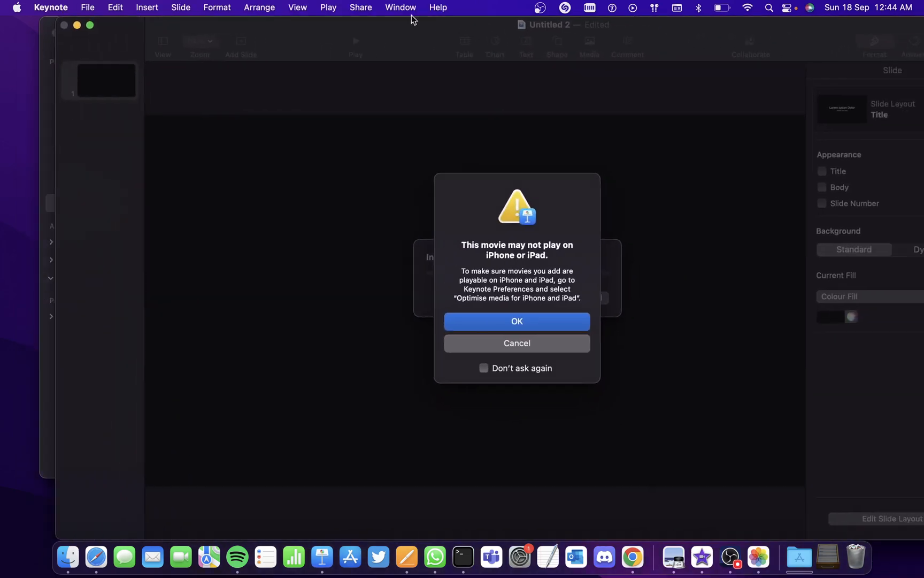
click(517, 321)
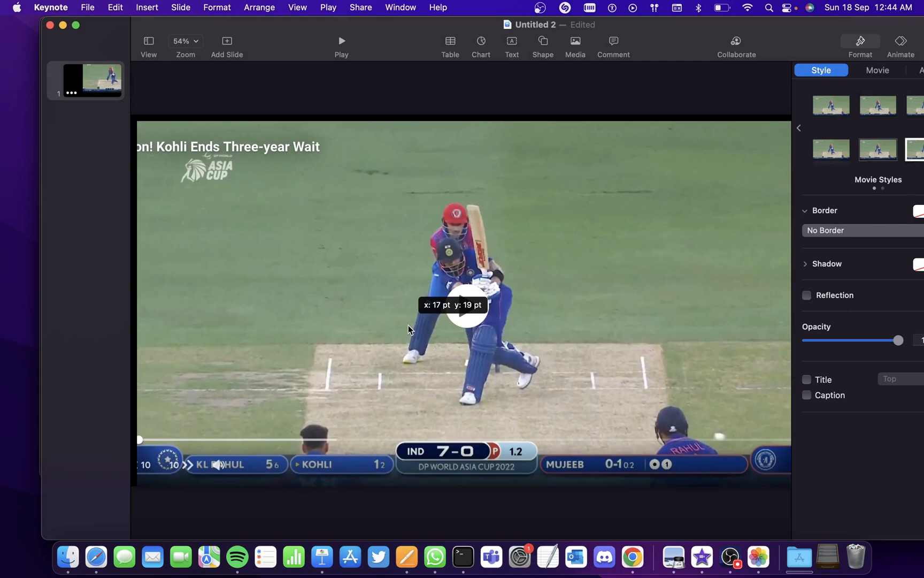
click(461, 305)
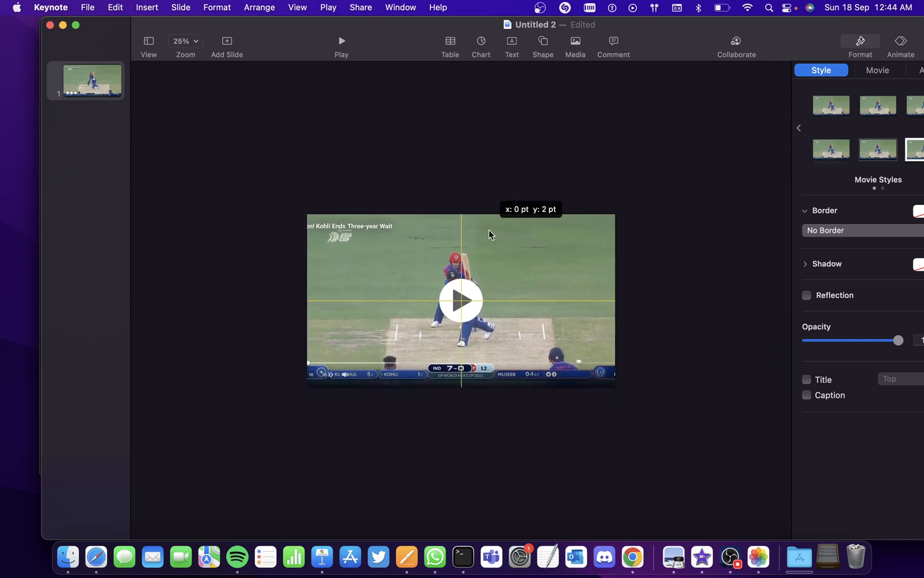
click(731, 310)
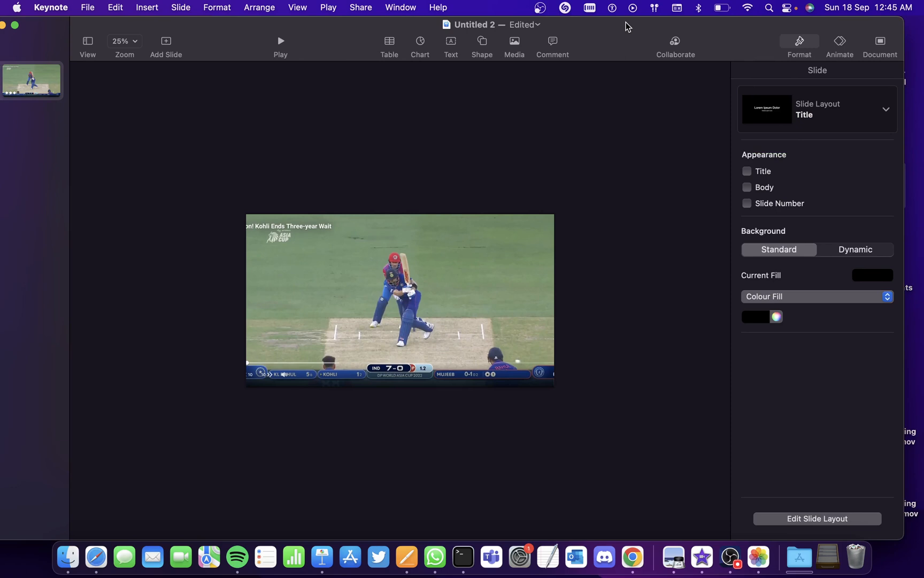
mouse_move(466, 201)
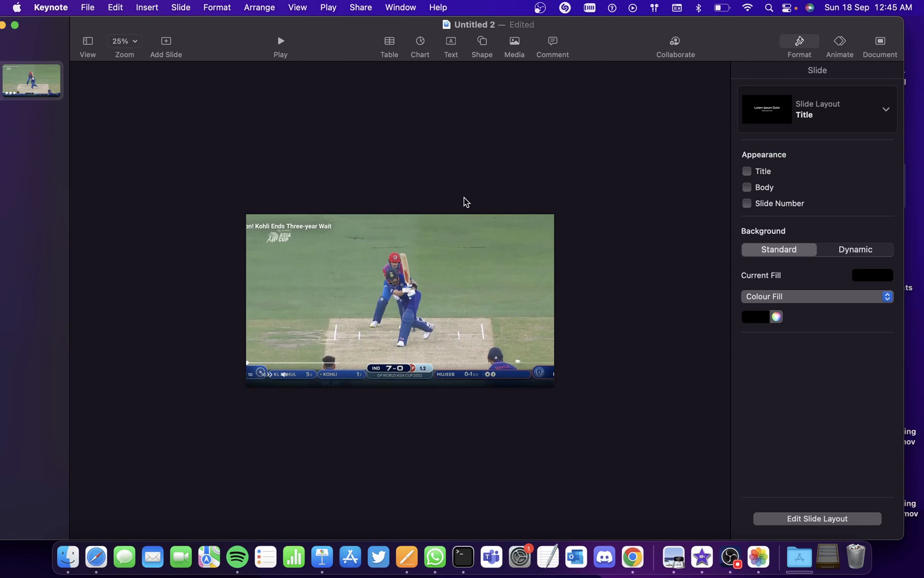
- Trim the cricket movie in Format > Movie to 11.967–14.950 seconds and stop the preview
click(399, 300)
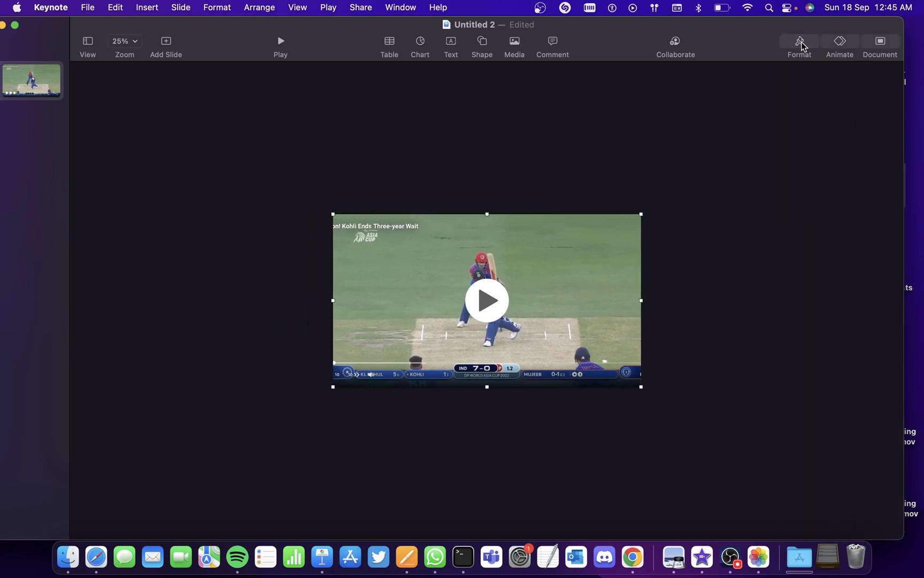
click(799, 46)
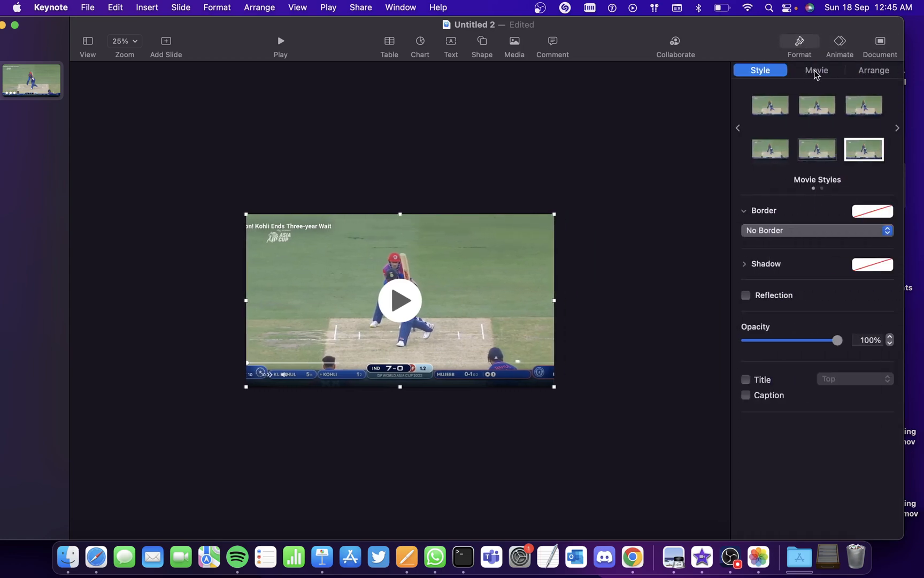
click(817, 70)
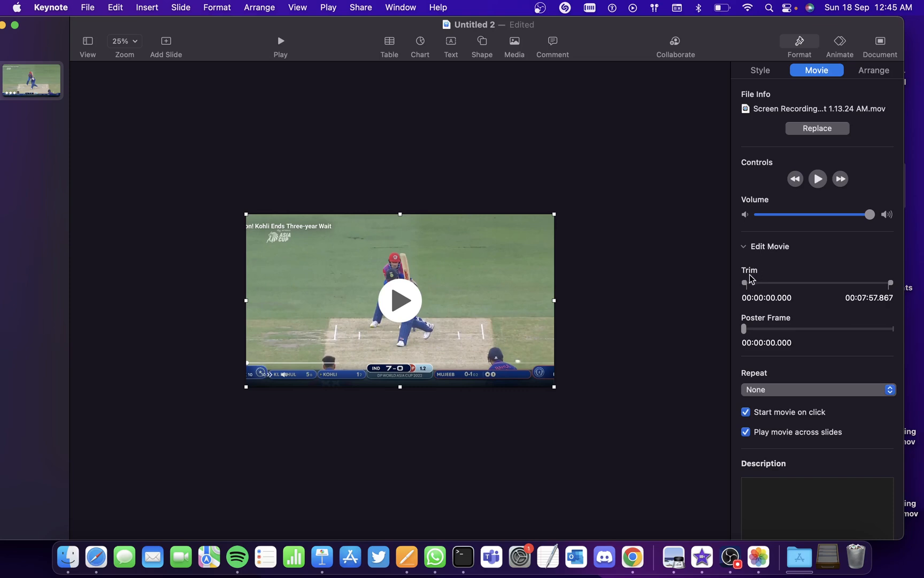
drag(744, 283, 749, 282)
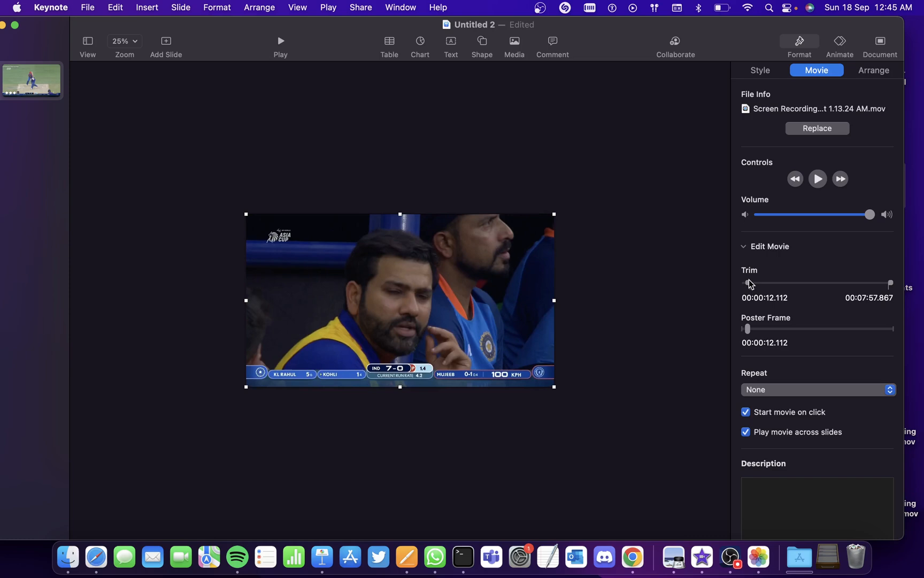
drag(890, 283, 828, 283)
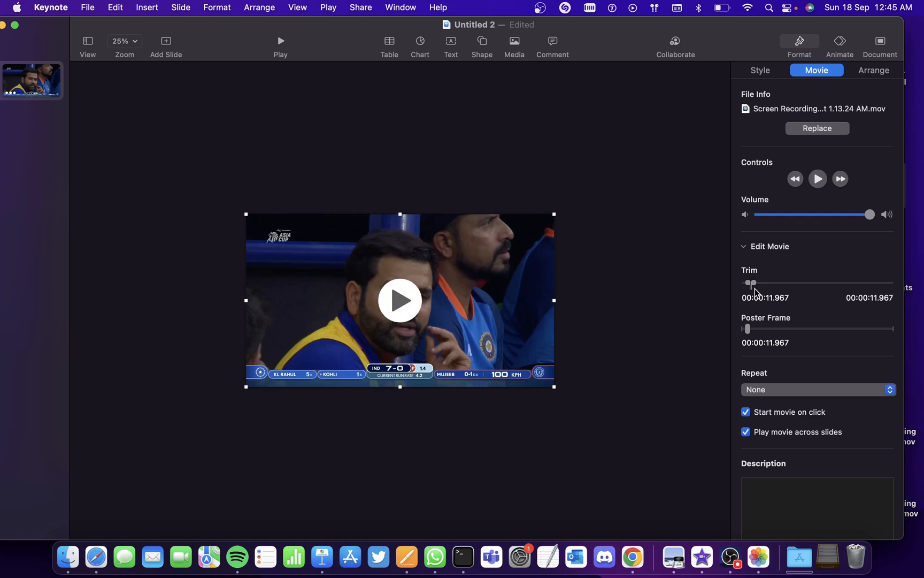
mouse_move(645, 256)
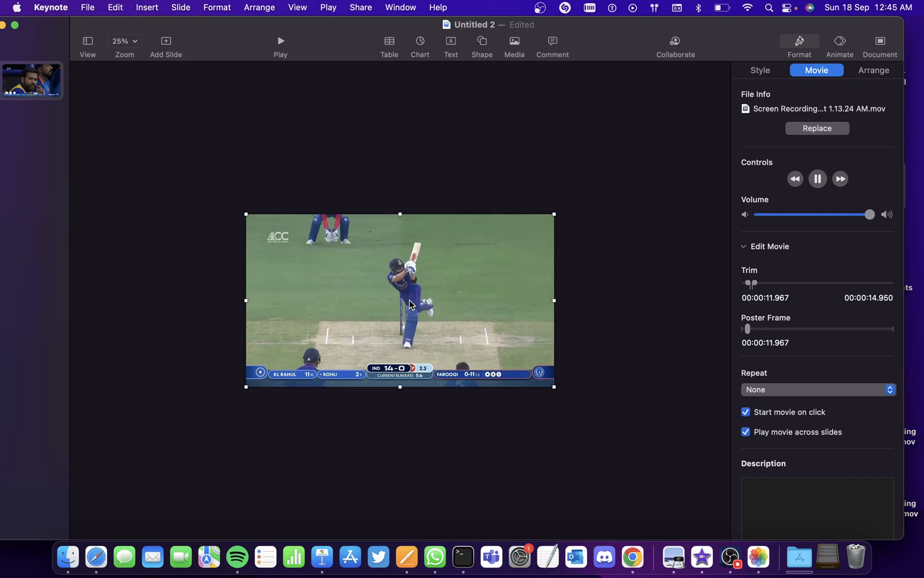
click(817, 179)
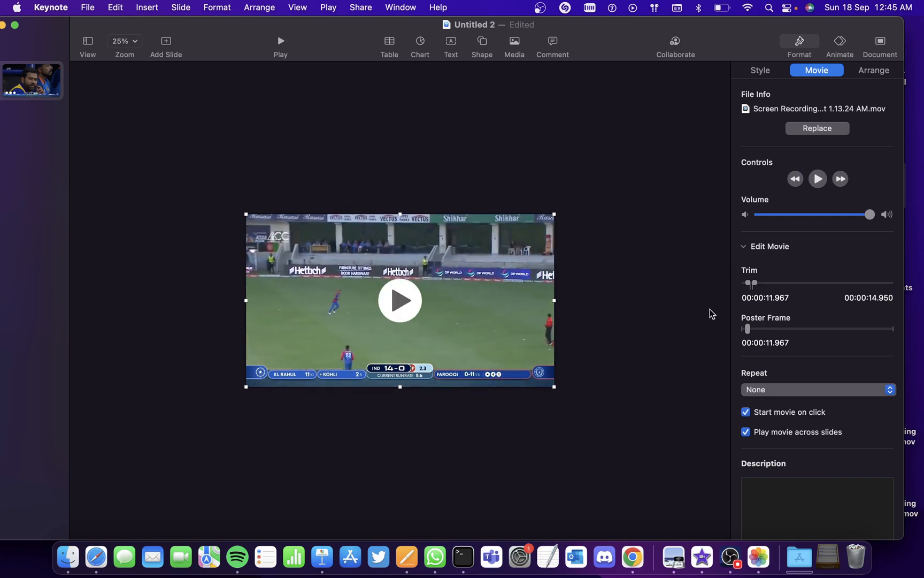
mouse_move(274, 262)
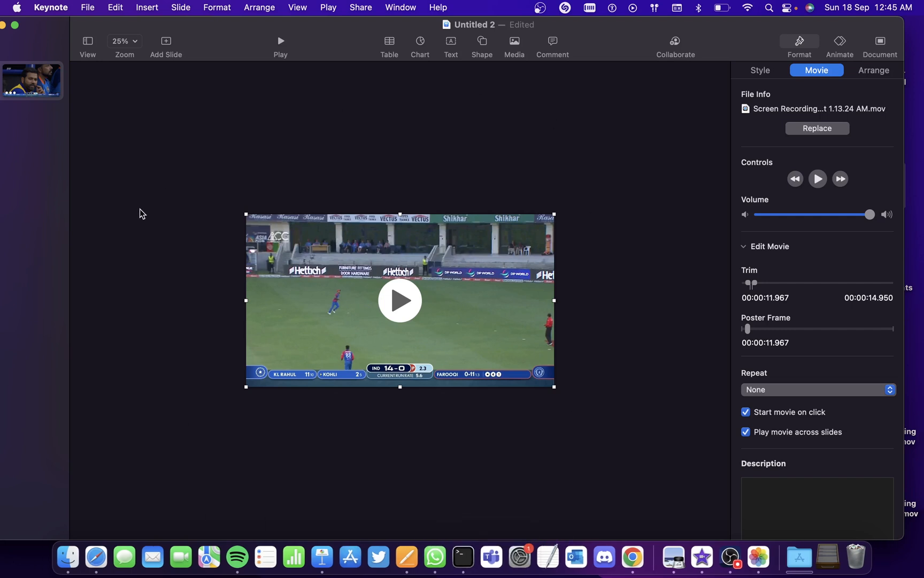
mouse_move(328, 88)
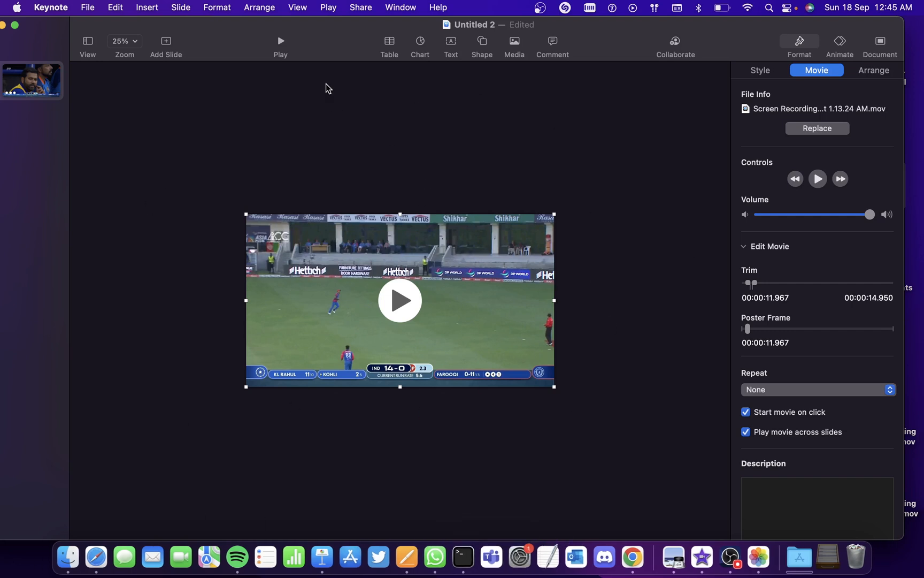
- Open the Animated GIF export options for slide 1, keeping Small resolution and 15 fps
click(87, 7)
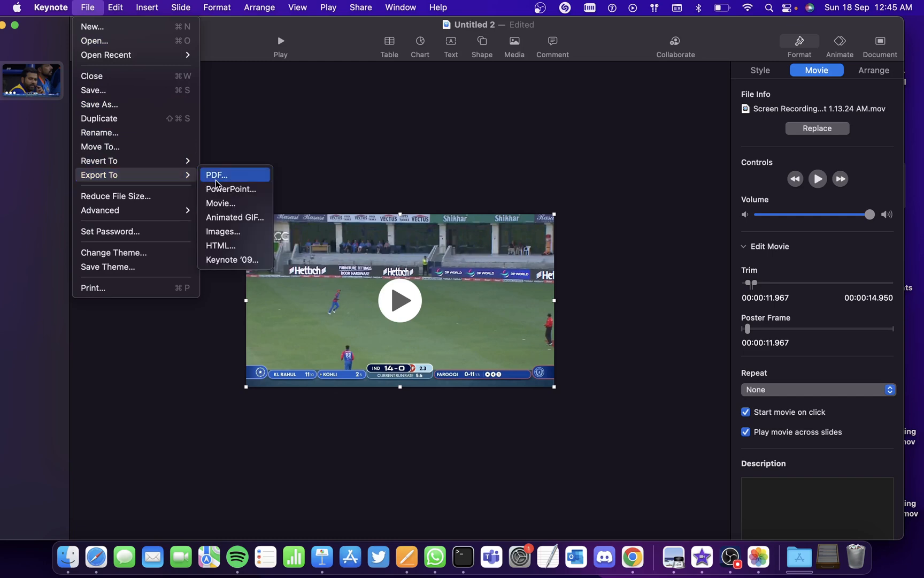
click(235, 217)
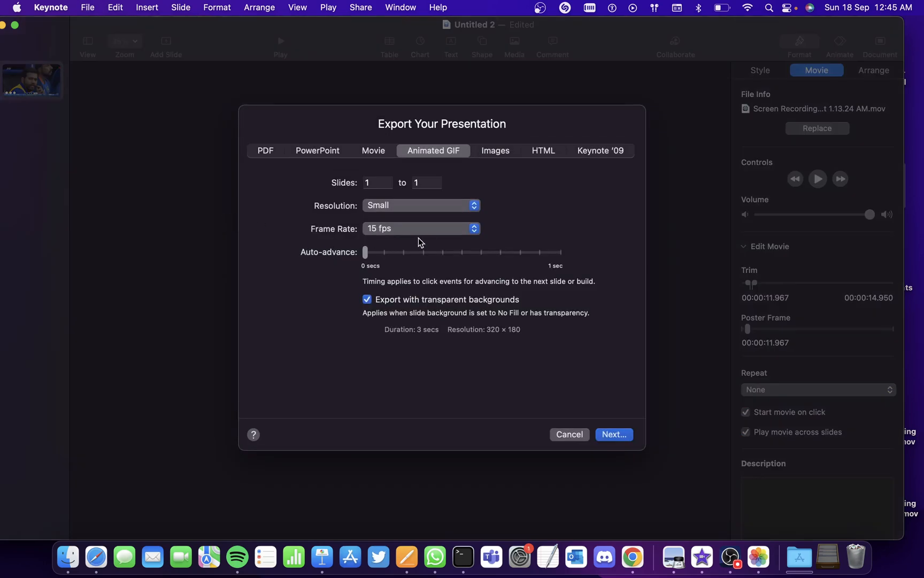
click(420, 206)
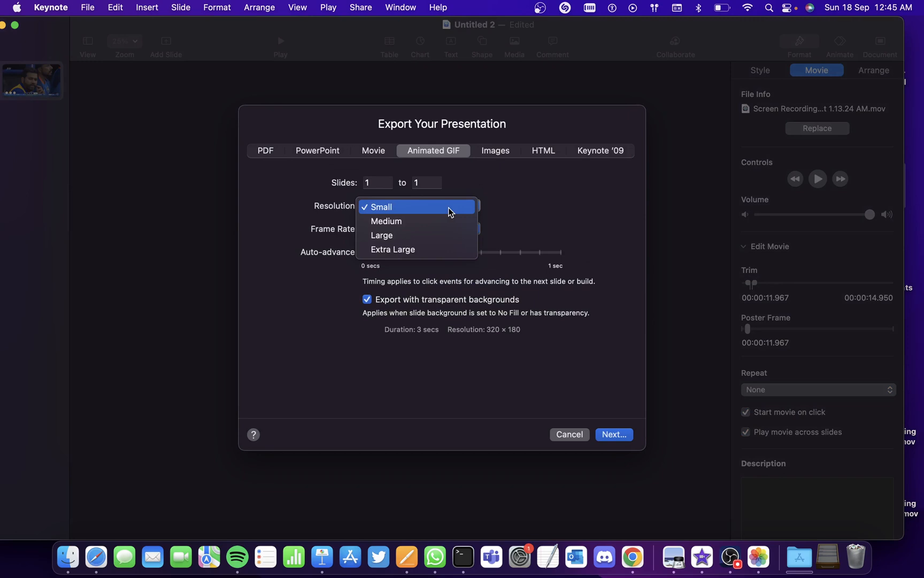
mouse_move(430, 213)
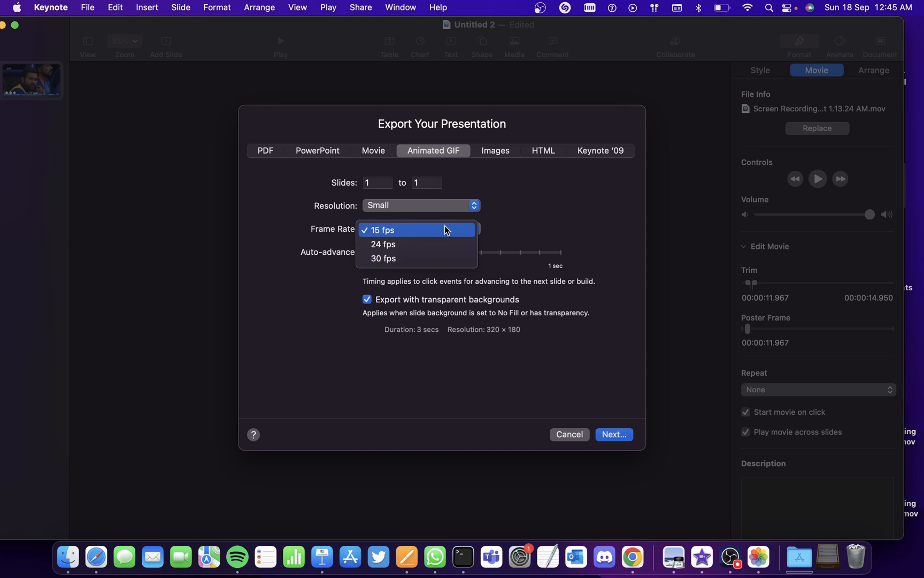
click(383, 230)
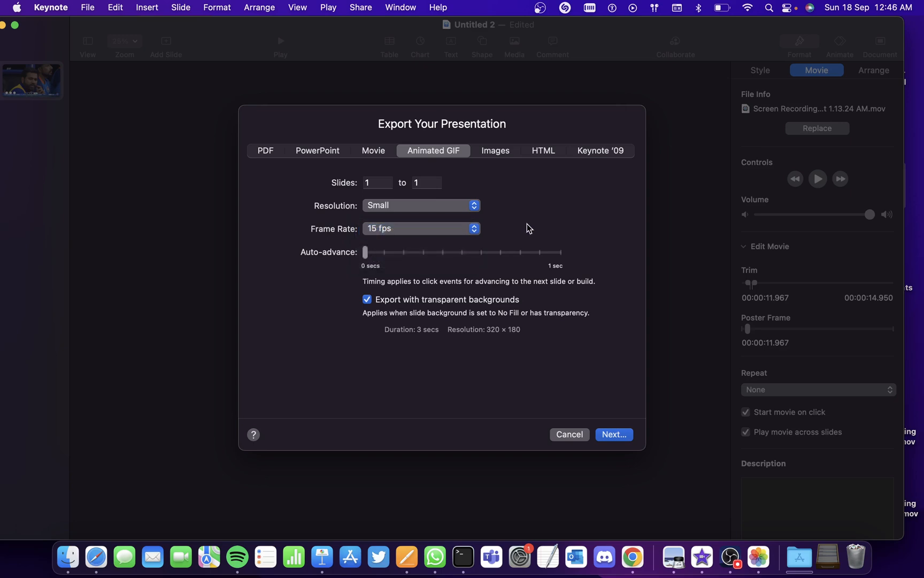
mouse_move(552, 165)
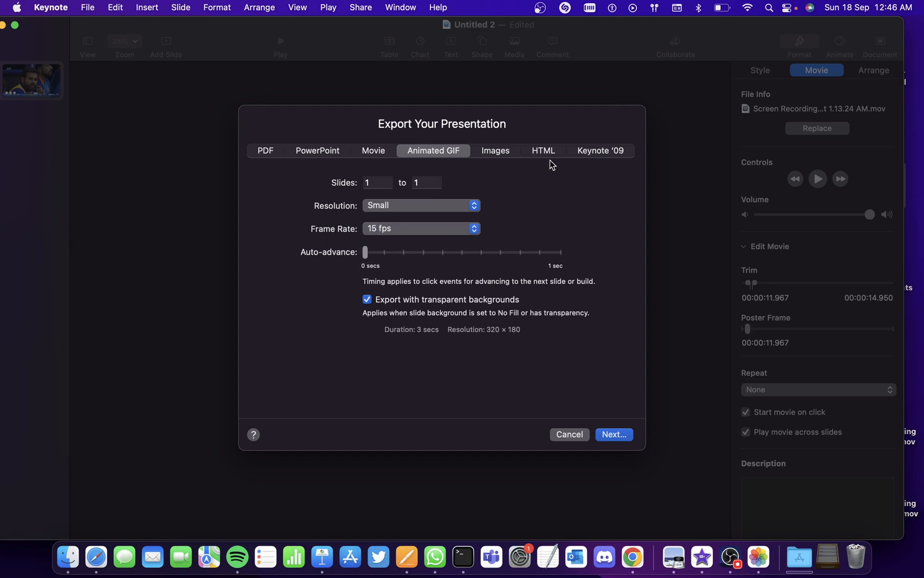
mouse_move(605, 195)
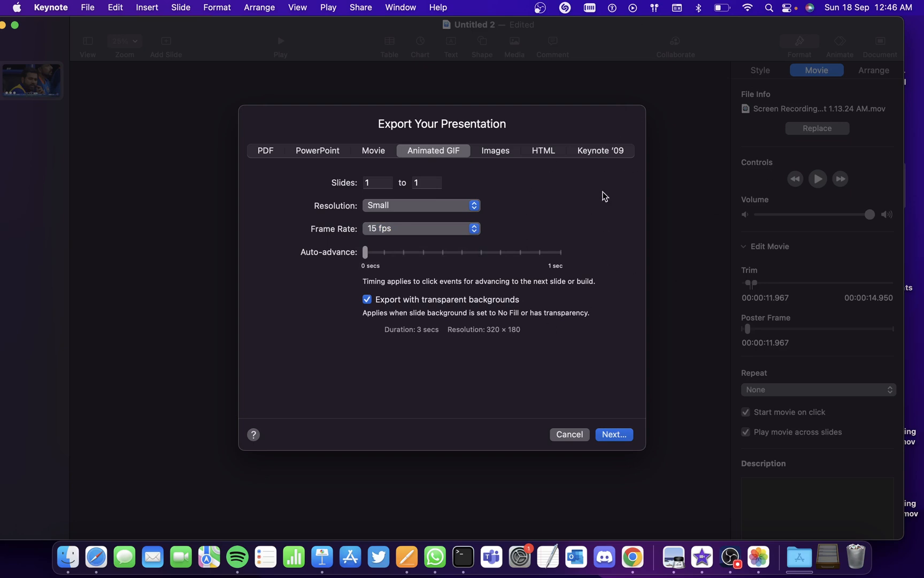
mouse_move(607, 216)
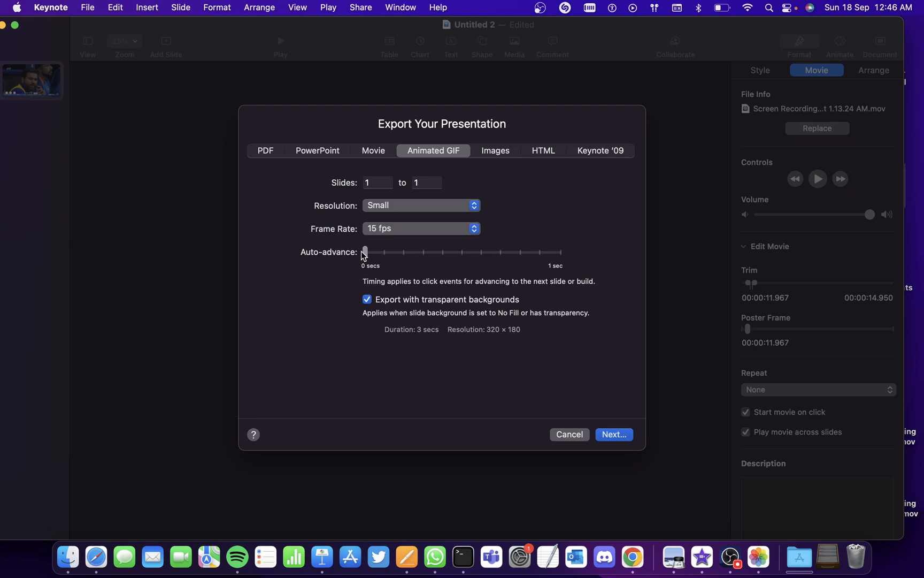
mouse_move(657, 372)
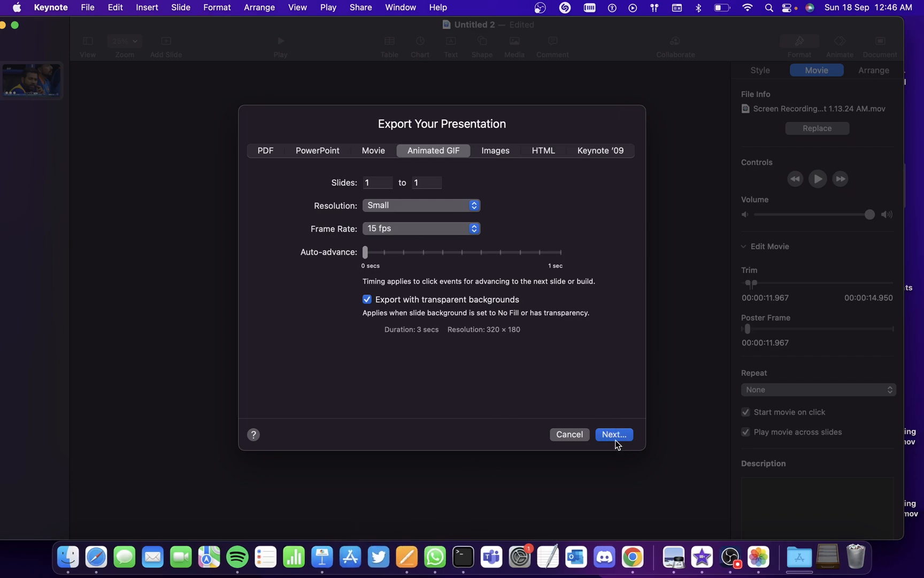
- Export the animated GIF as 'ani' to the Desktop
click(567, 434)
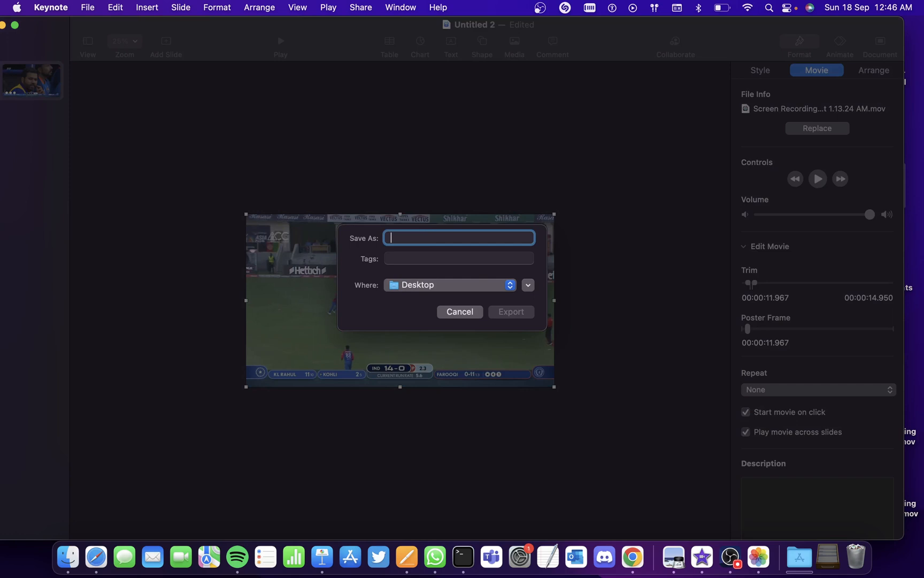
text(ani)
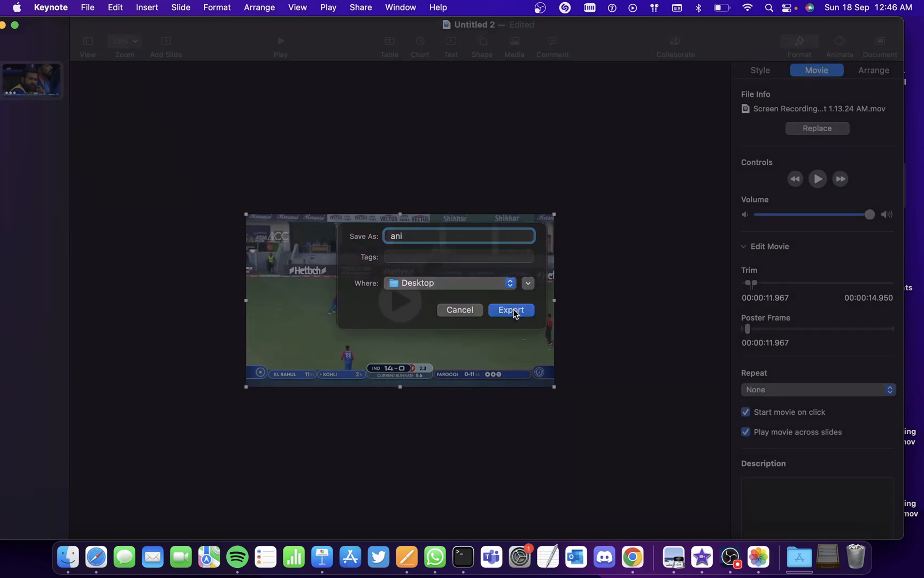
click(511, 310)
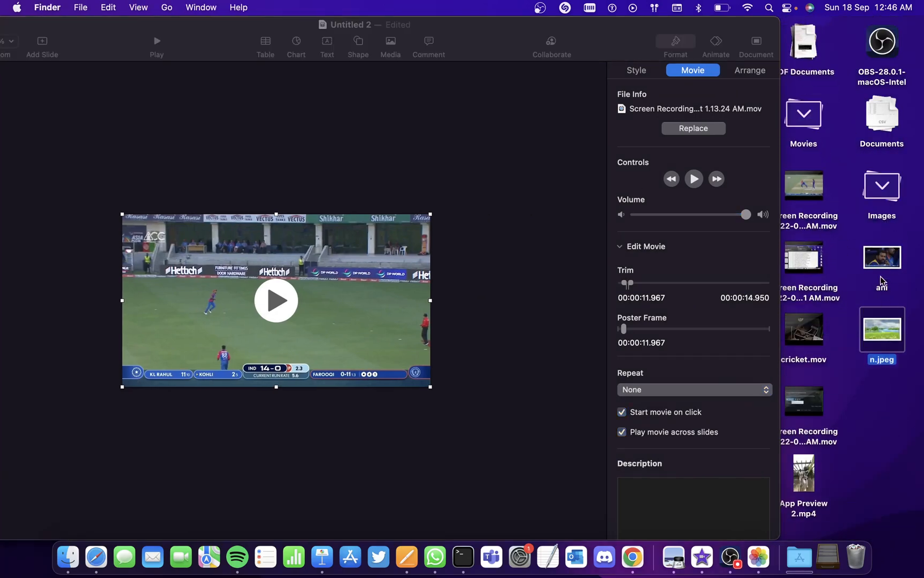
- Select the exported 'ani' GIF file on the Desktop
click(882, 258)
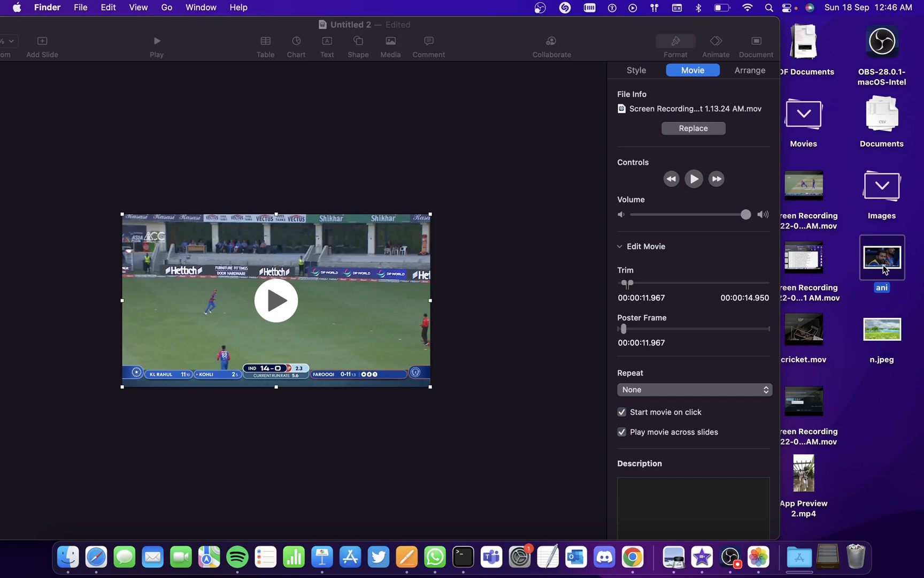
mouse_move(889, 247)
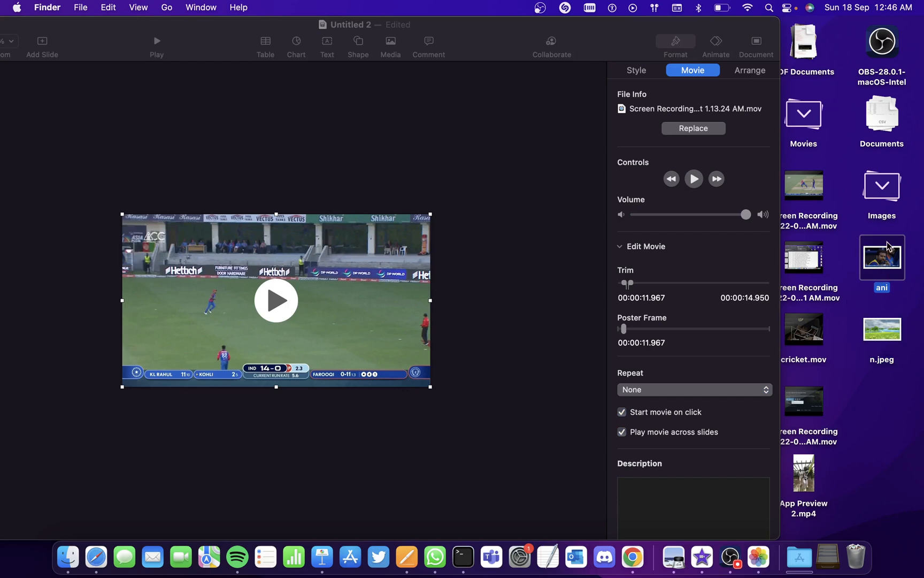